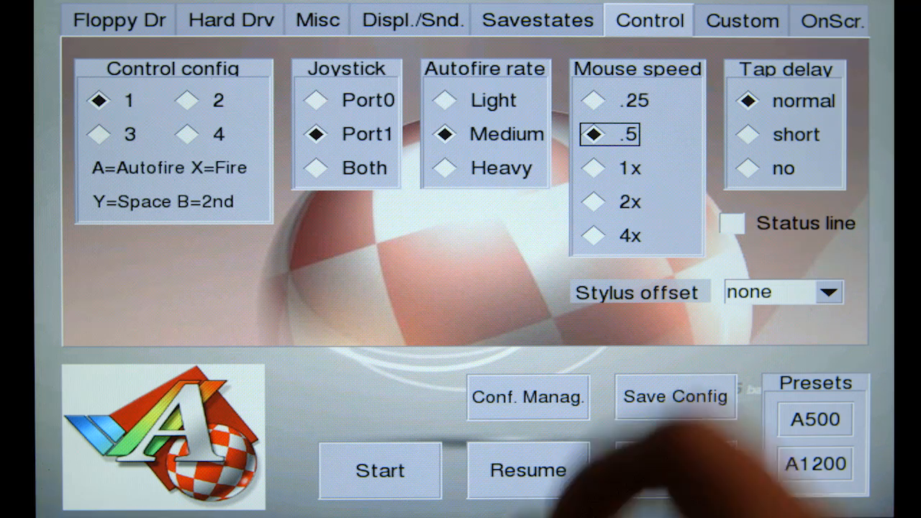
Show the Custom control-mapping page for the buttons and D-pad.
{"action": "left_click", "coordinate": [740, 20]}
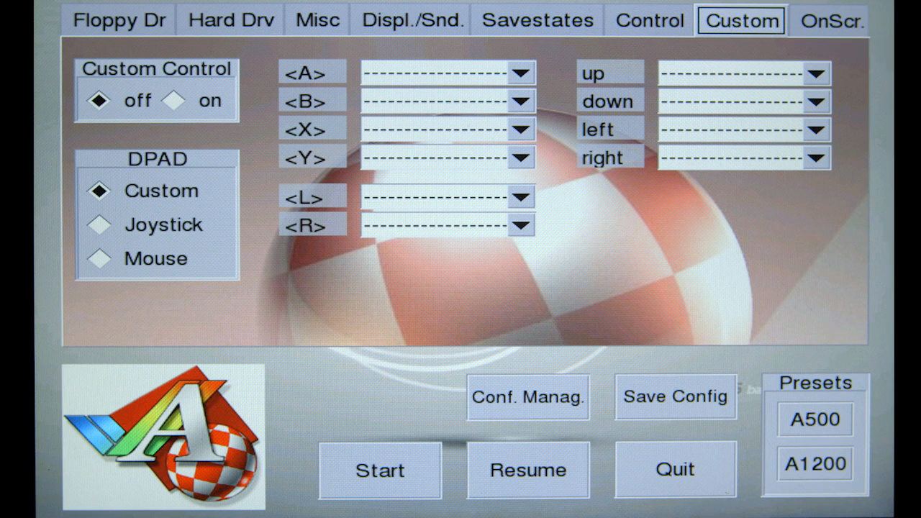